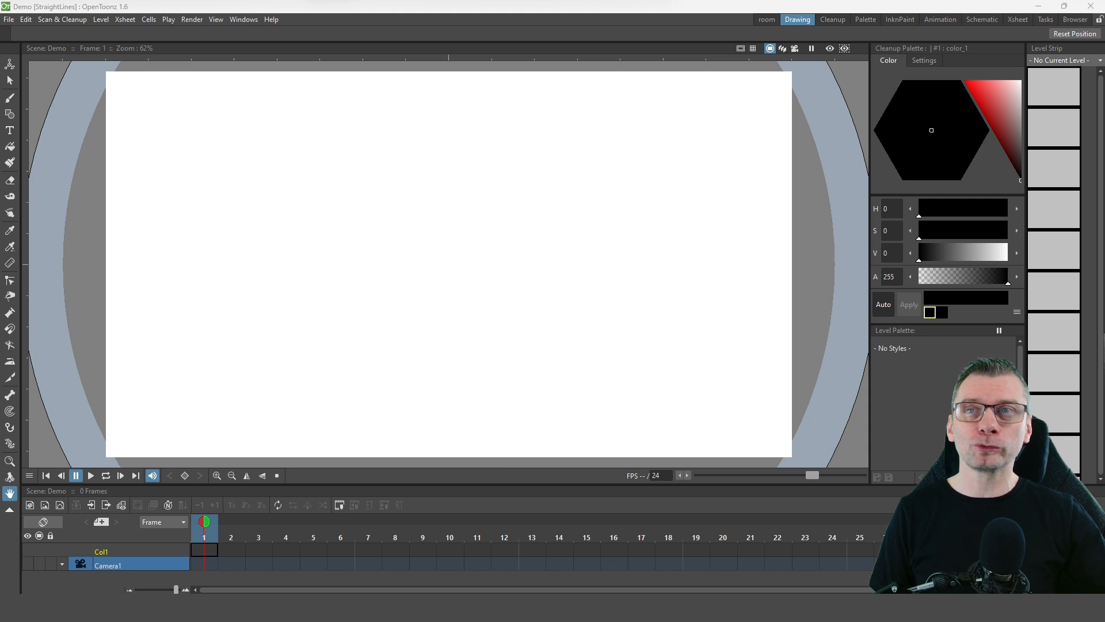
Select the Brush tool, creating new level B in Col1, frame 1.
click(10, 80)
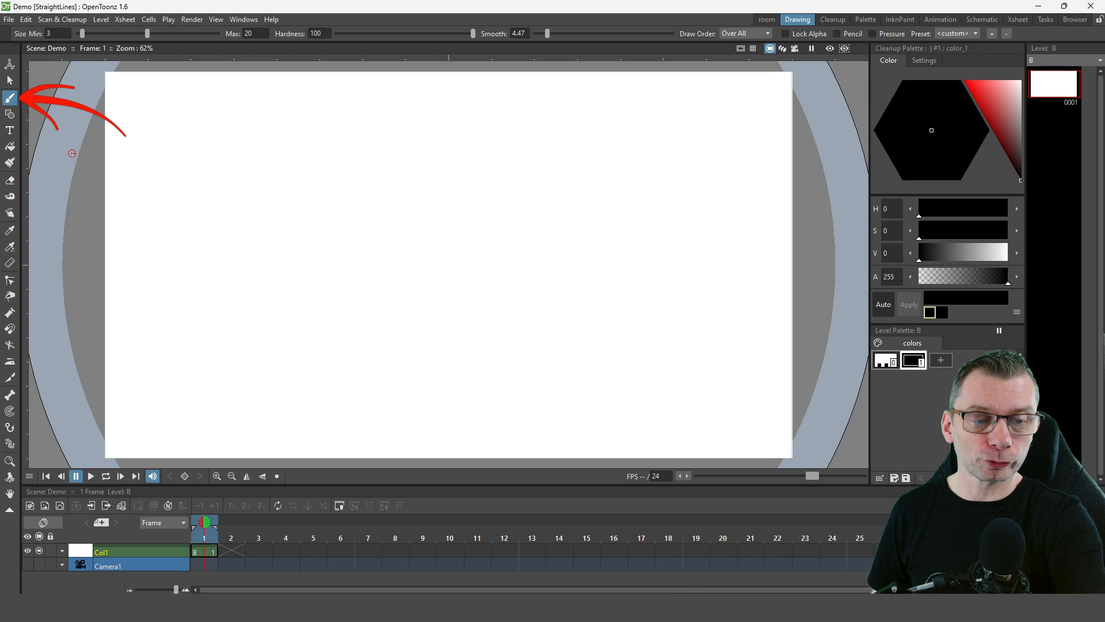
Shift-draw thick straight black lines fanning right and downward from one top-left point.
key(shift)
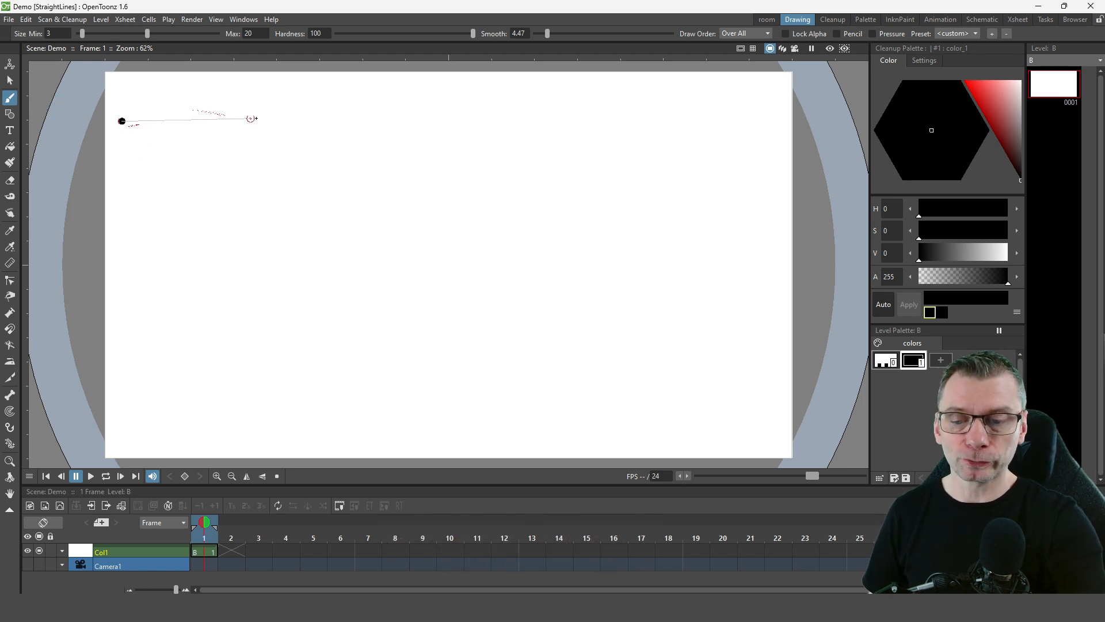
drag(122, 120, 313, 134)
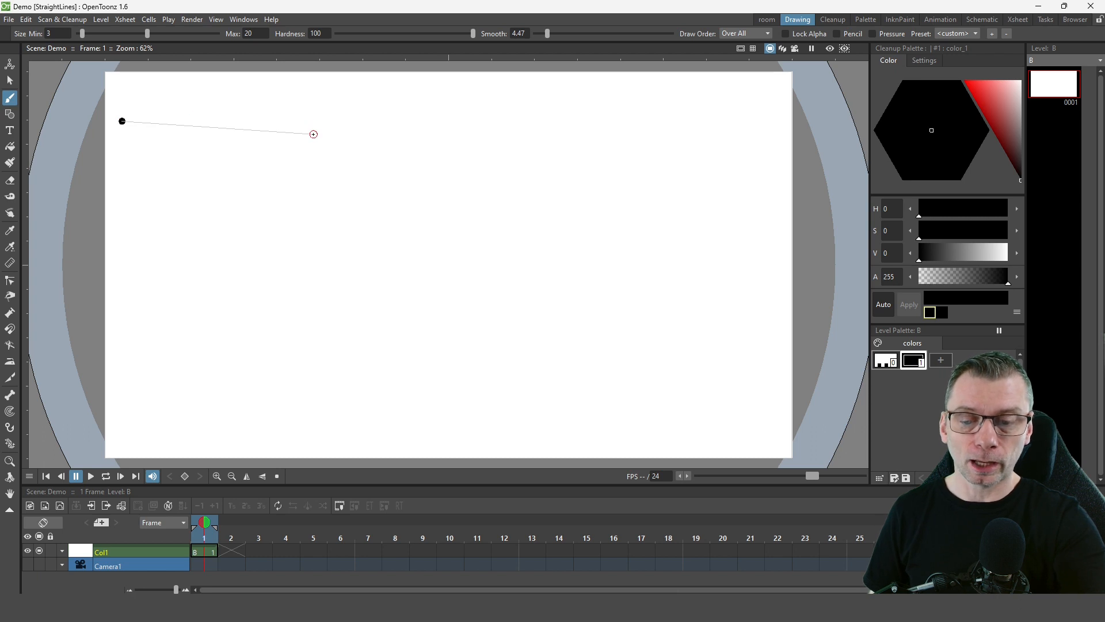
drag(122, 121, 314, 134)
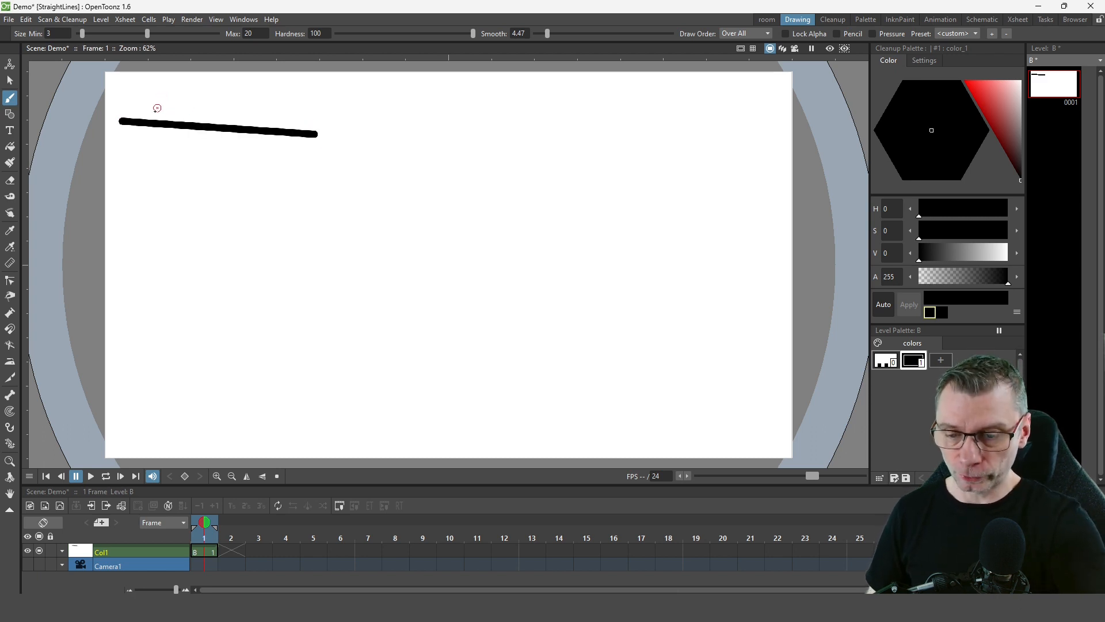
drag(126, 134, 145, 289)
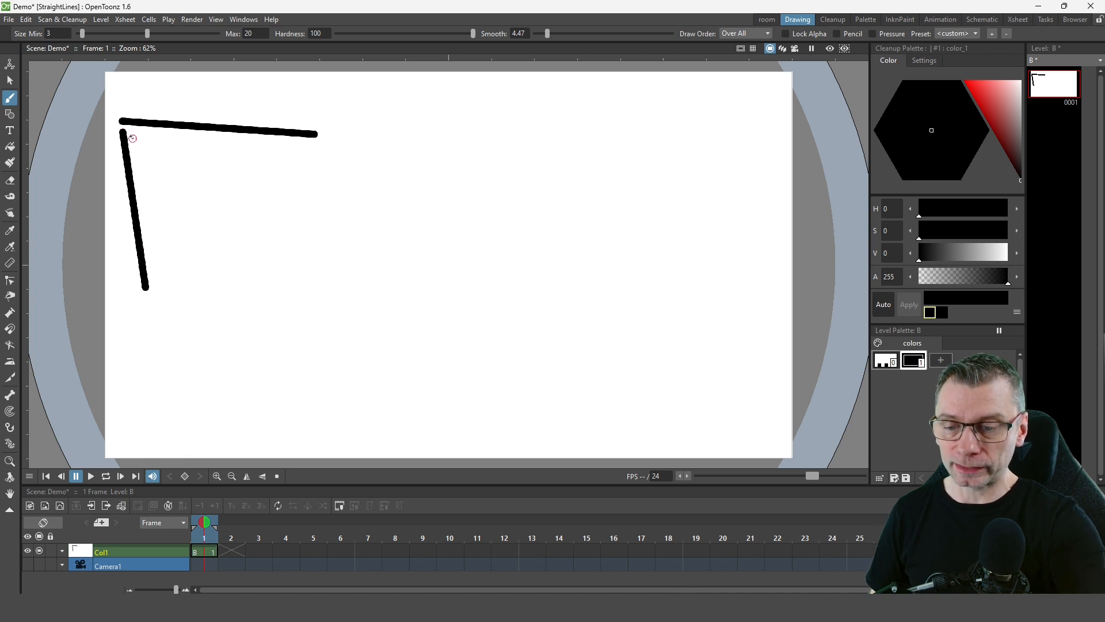
drag(123, 134, 211, 232)
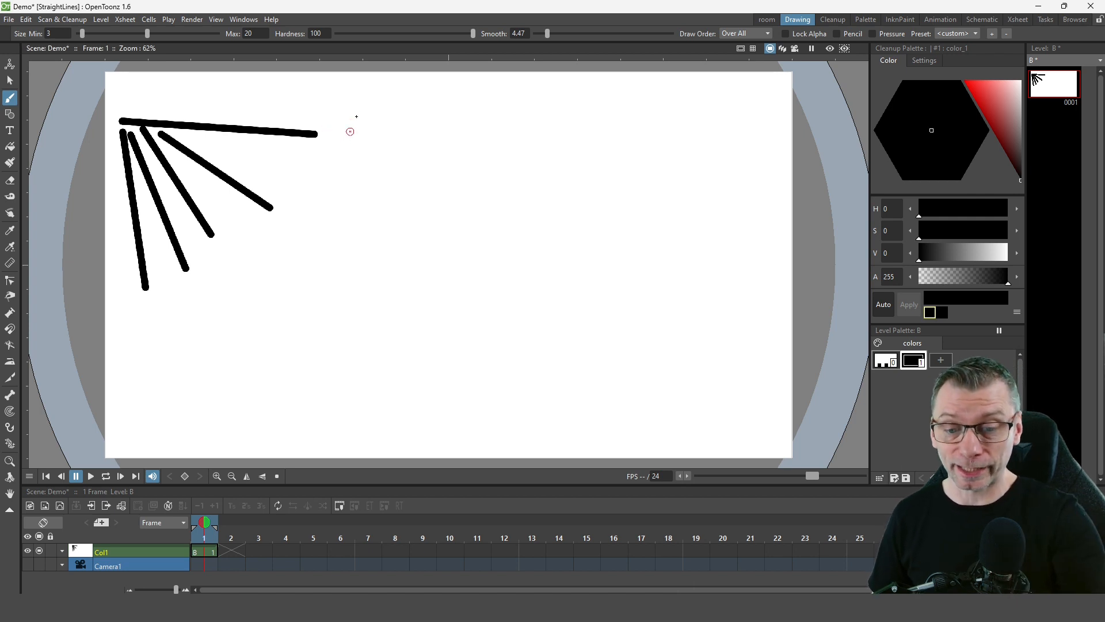
Ctrl-snap straight lines right of the fan: vertical, 45-degree diagonal and horizontal.
key(ctrl)
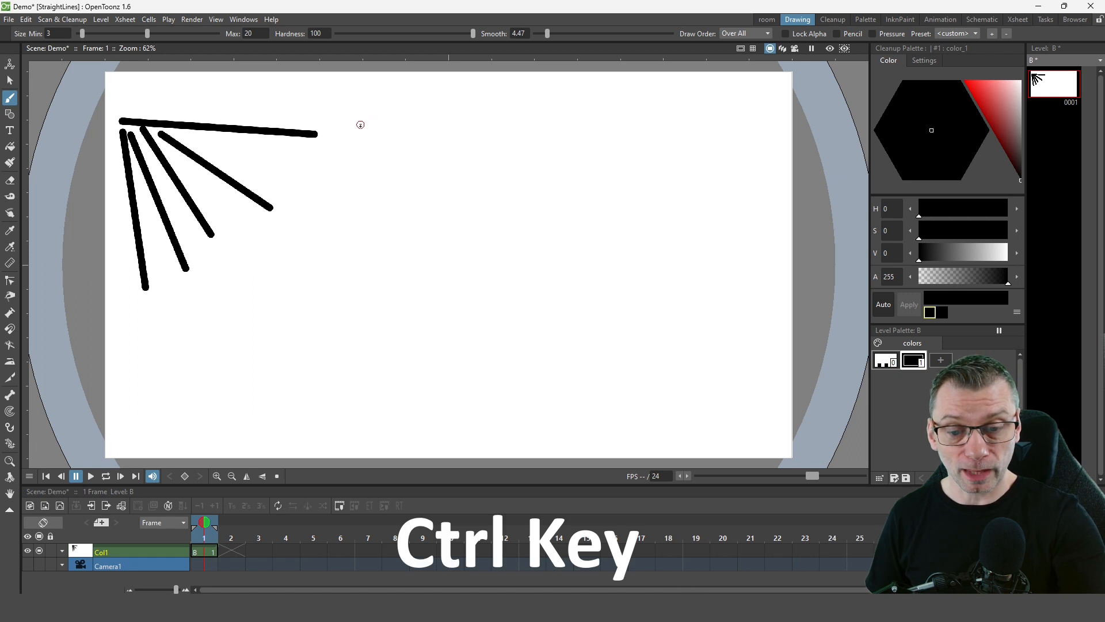
drag(361, 127, 530, 119)
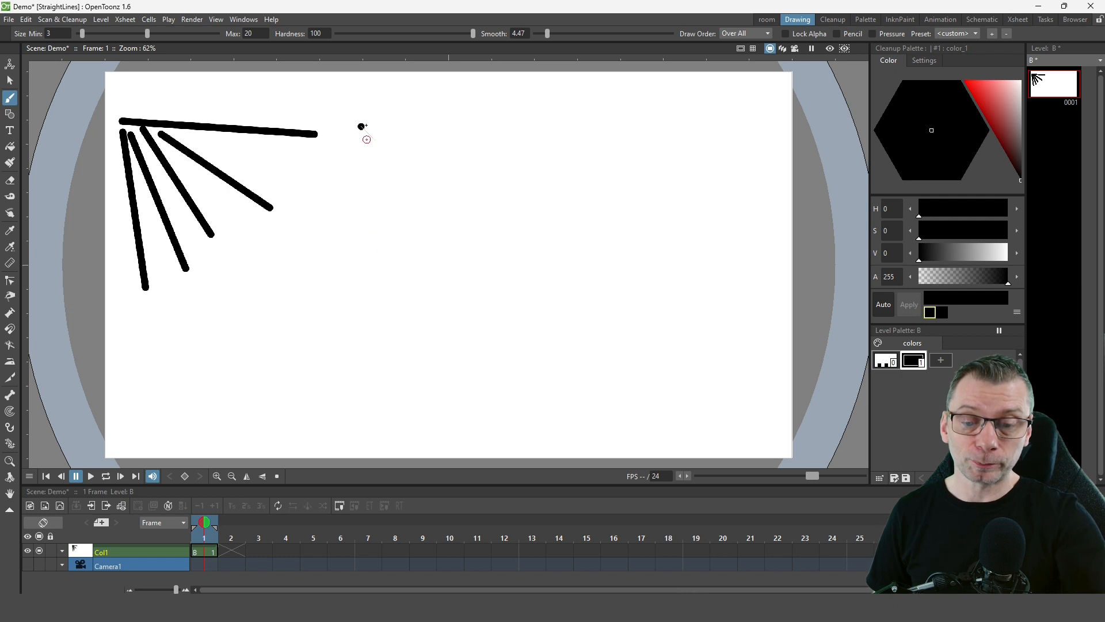
drag(362, 126, 361, 236)
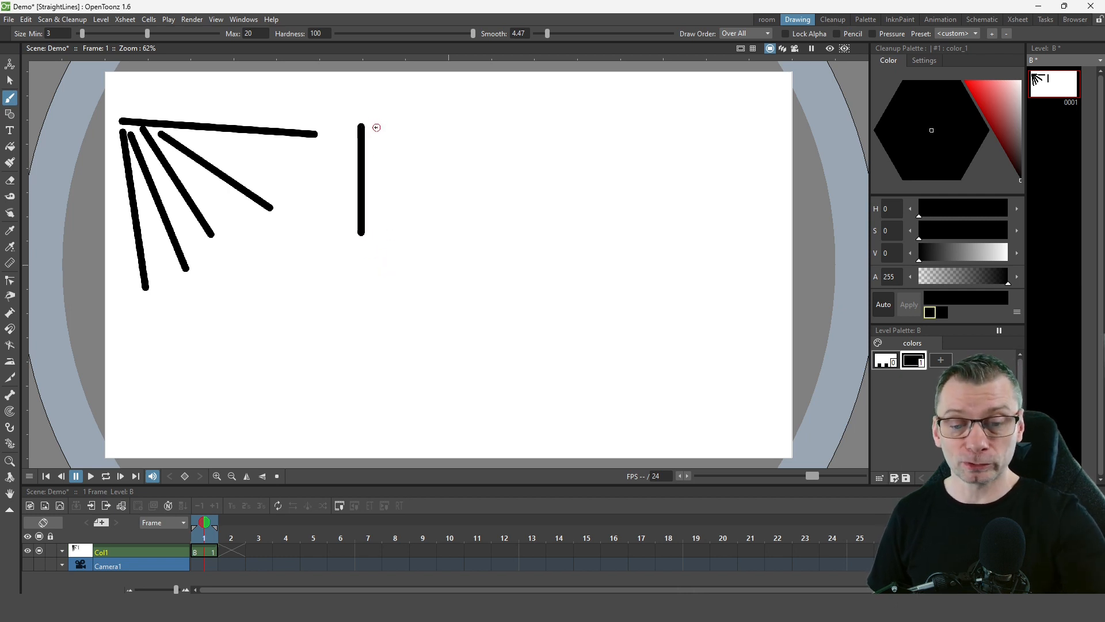
drag(377, 127, 454, 224)
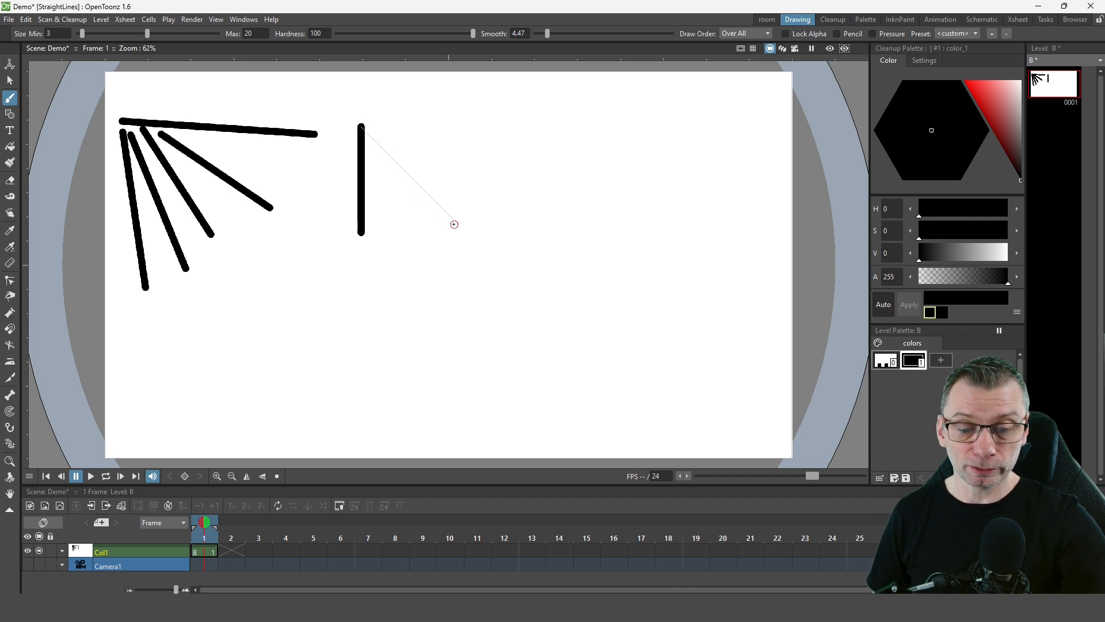
drag(361, 131, 455, 224)
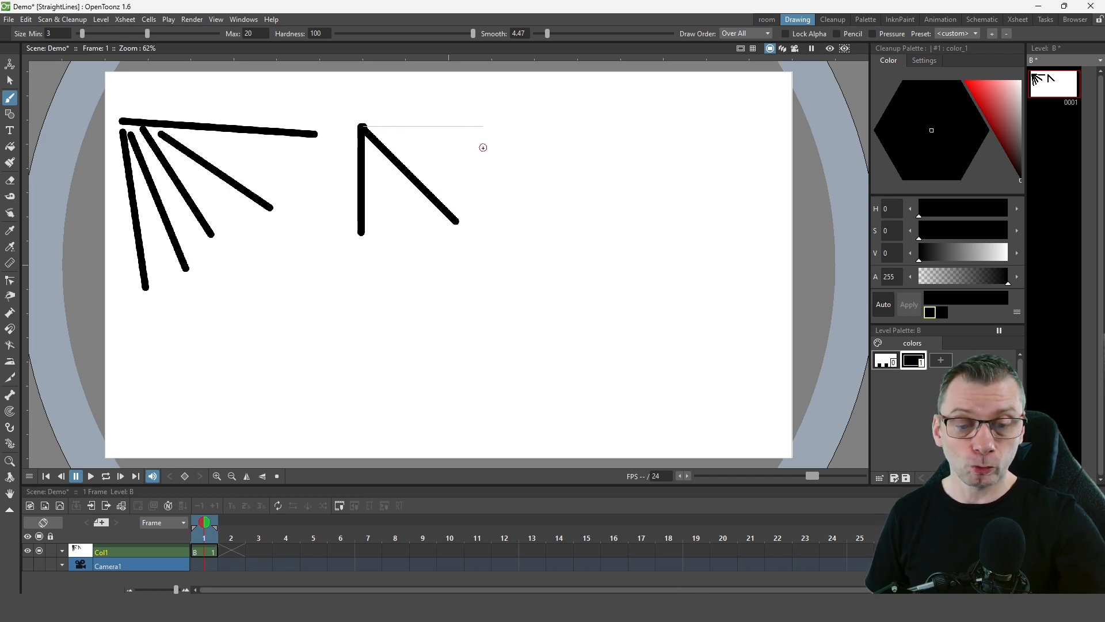
drag(361, 125, 476, 126)
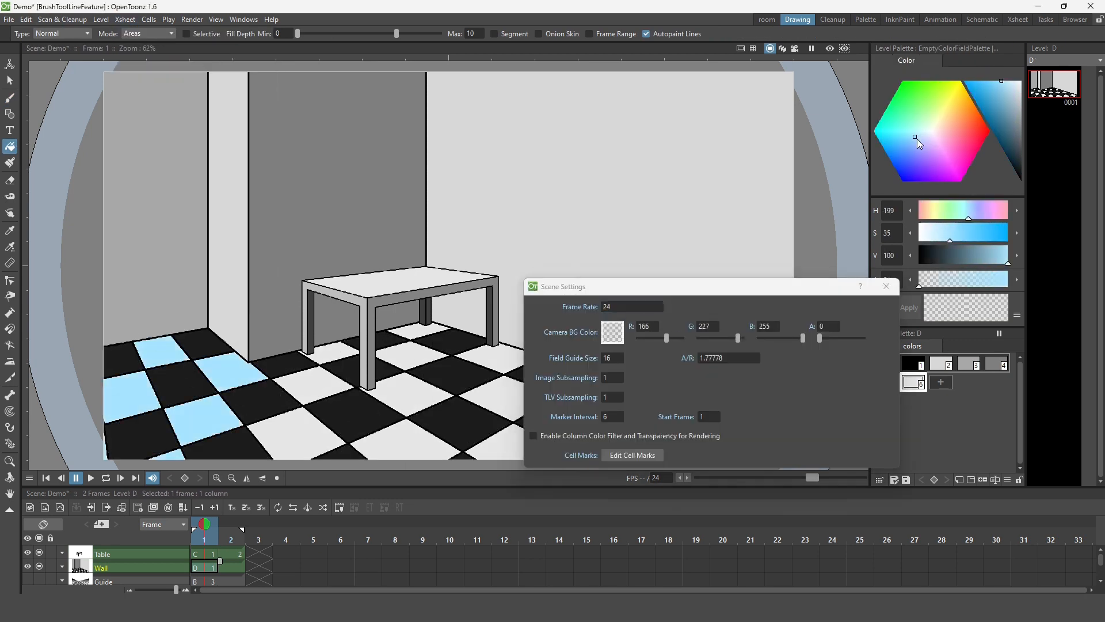
Bring up the Patreon membership page over the OpenToonz workspace.
click(885, 286)
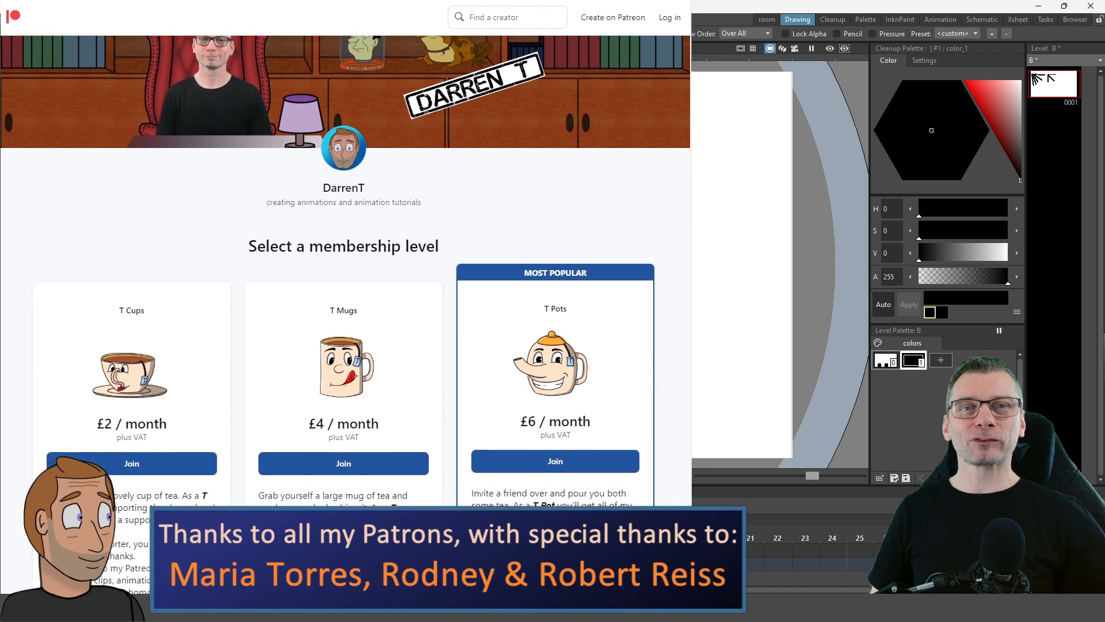
scroll(down, 3)
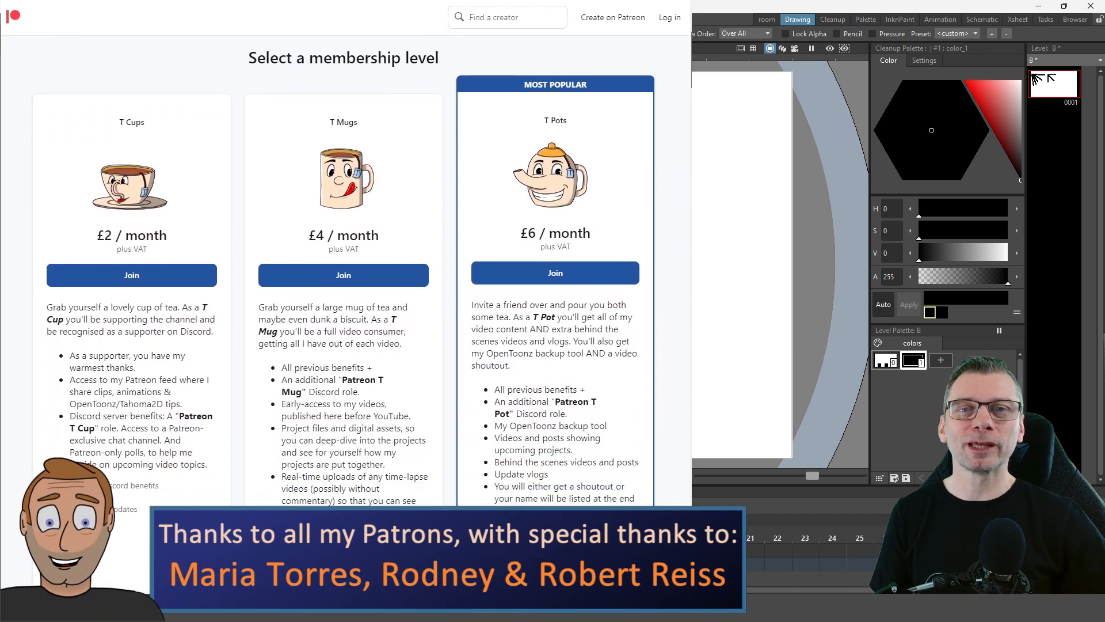
scroll(down, 3)
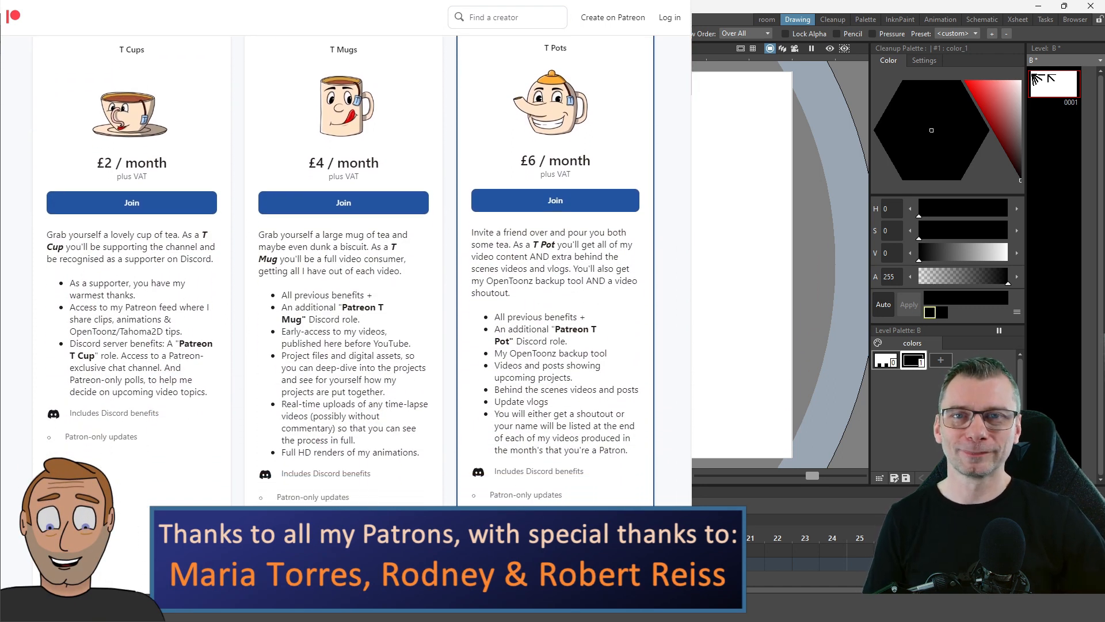